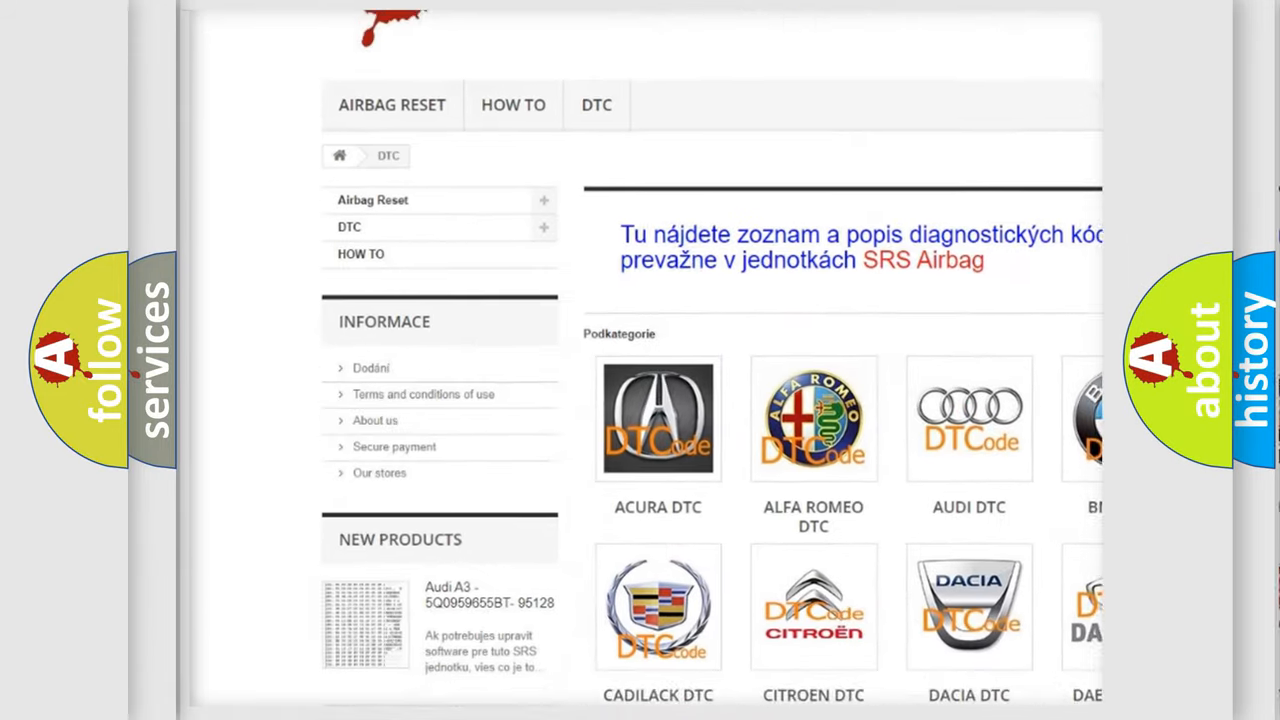
{"action": "scroll", "scroll_direction": "down", "scroll_amount": 3}
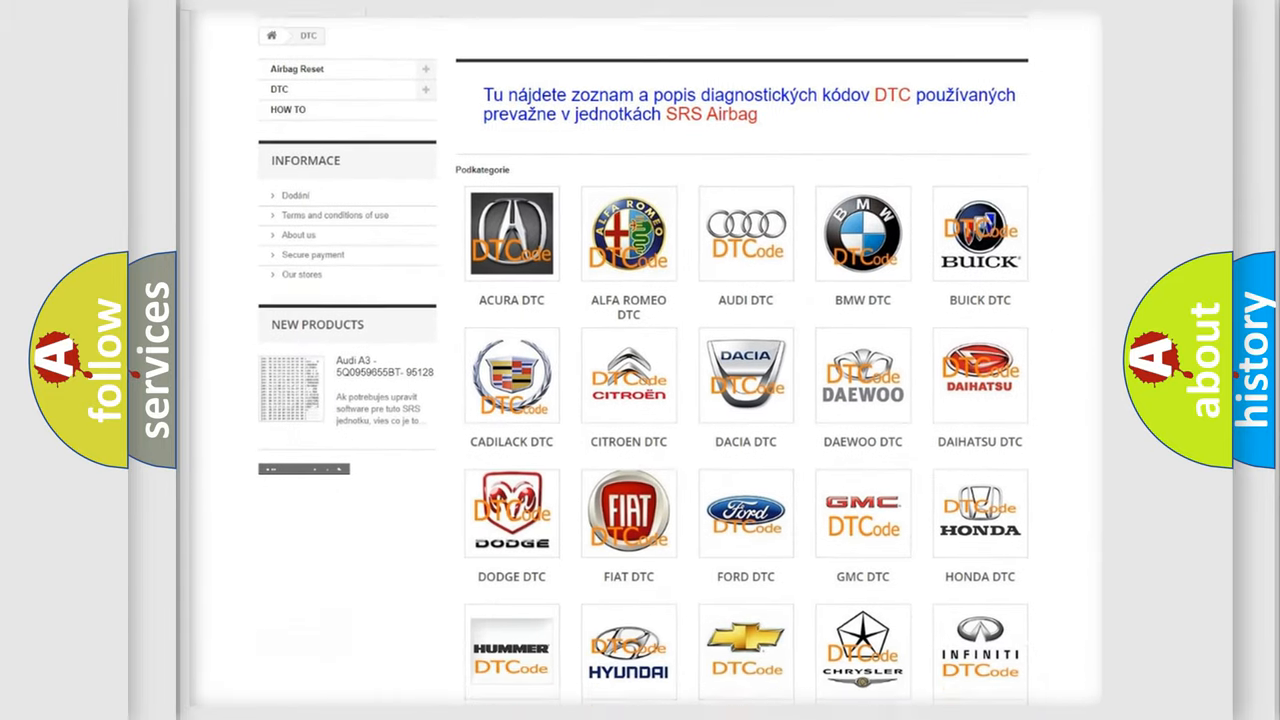
{"action": "scroll", "scroll_direction": "down", "scroll_amount": 3}
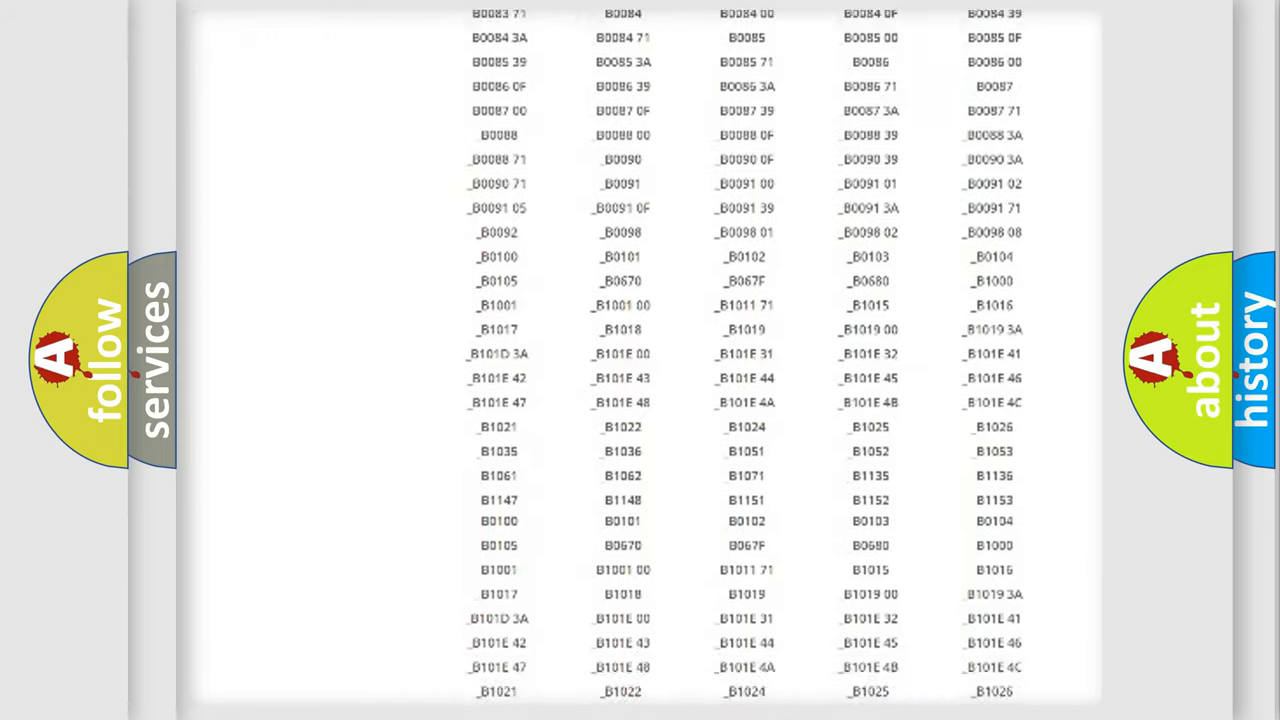
{"action": "scroll", "scroll_direction": "down", "scroll_amount": 3}
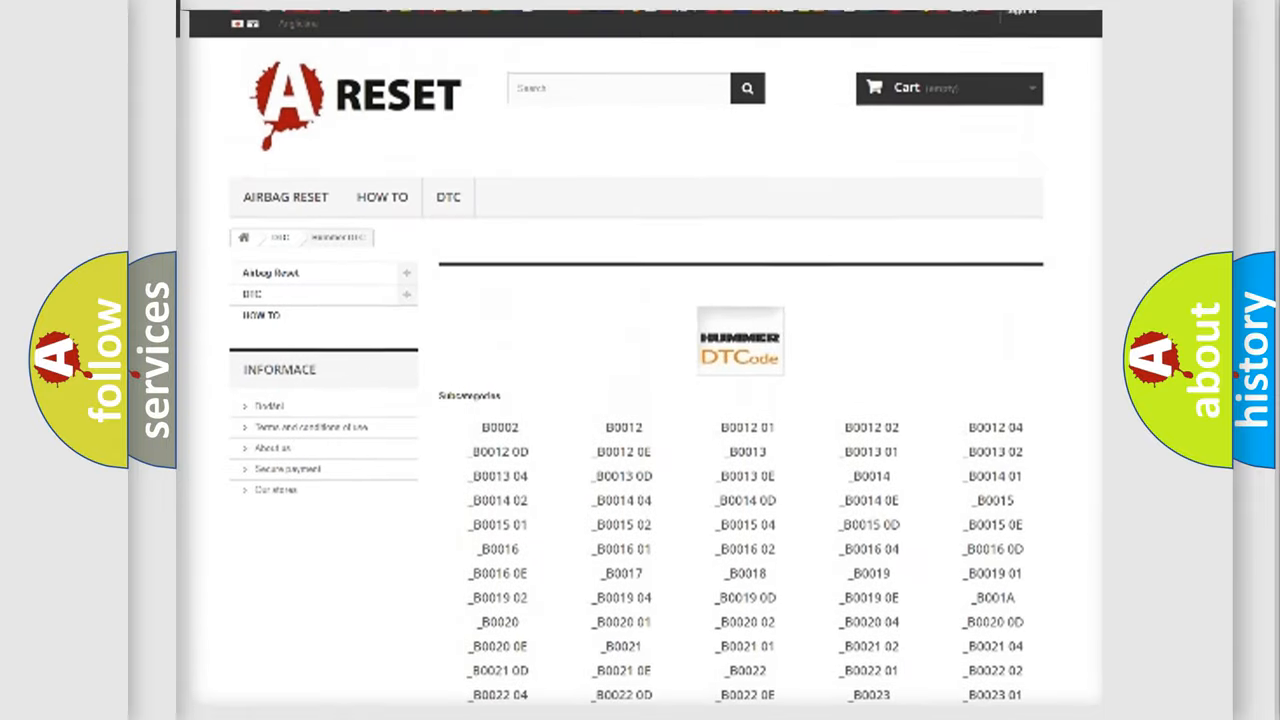
{"action": "scroll", "scroll_direction": "up", "scroll_amount": 3}
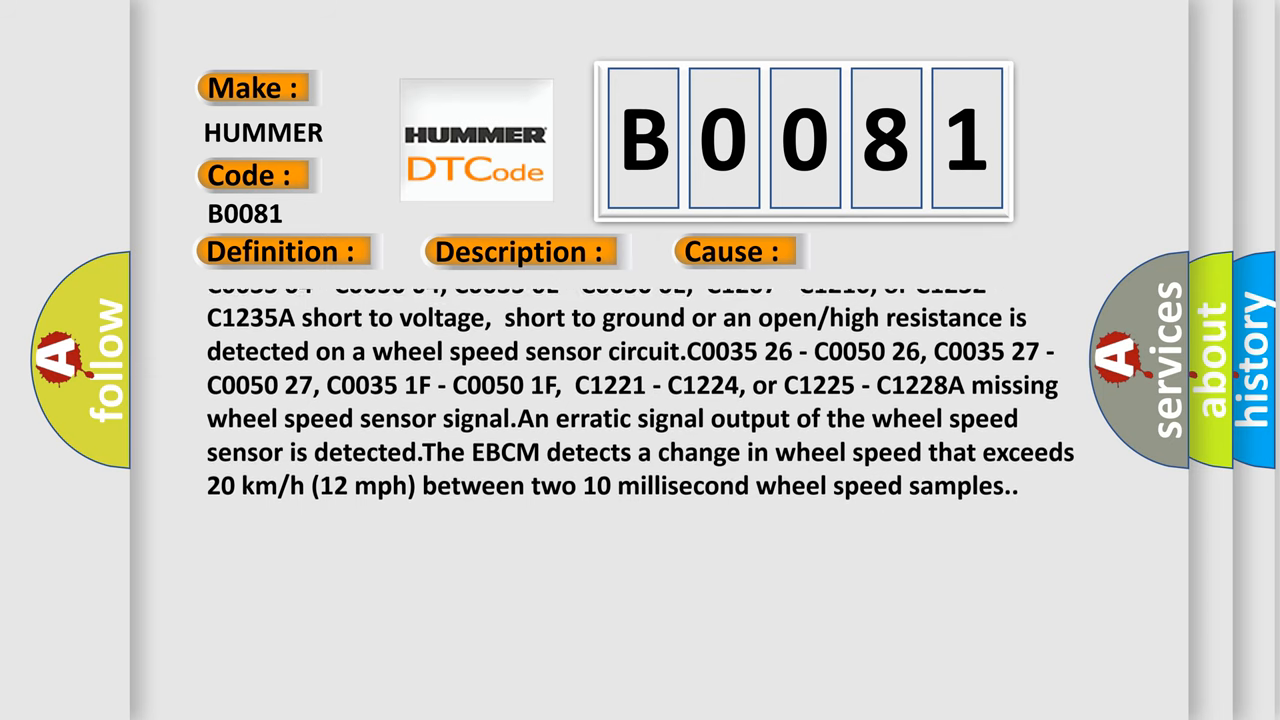
{"action": "scroll", "scroll_direction": "up", "scroll_amount": 3}
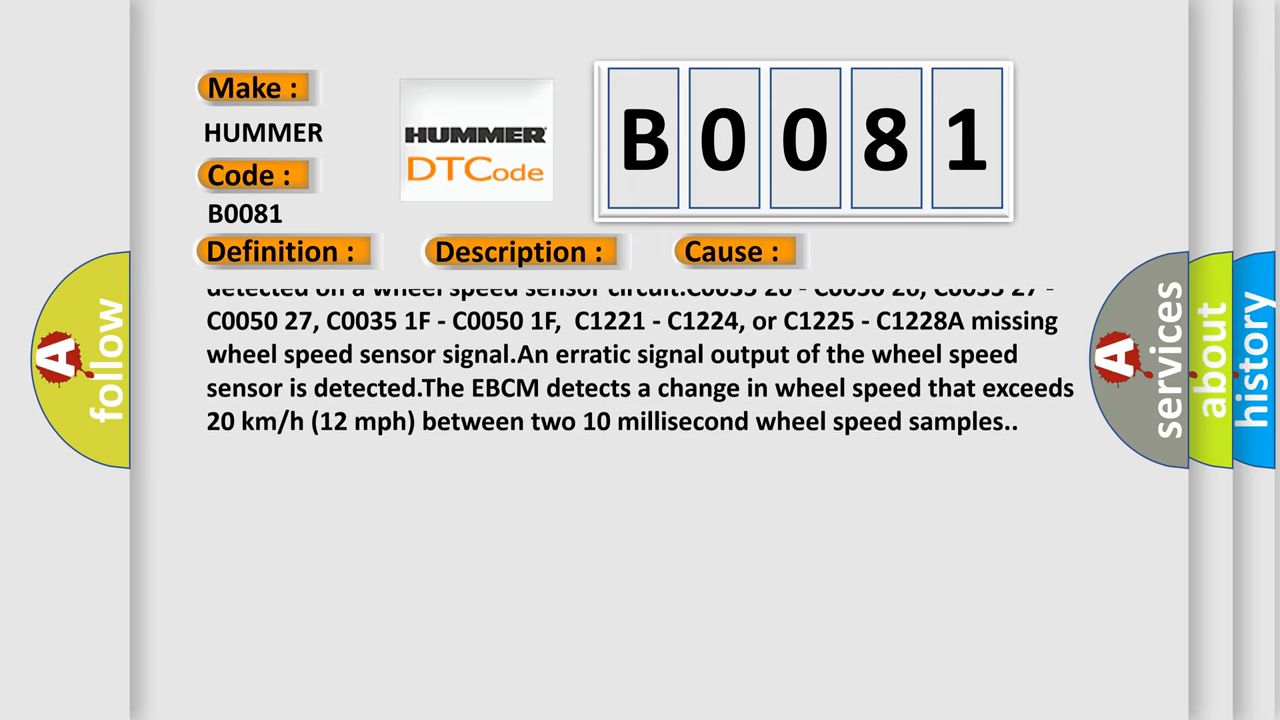
{"action": "scroll", "scroll_direction": "up", "scroll_amount": 3}
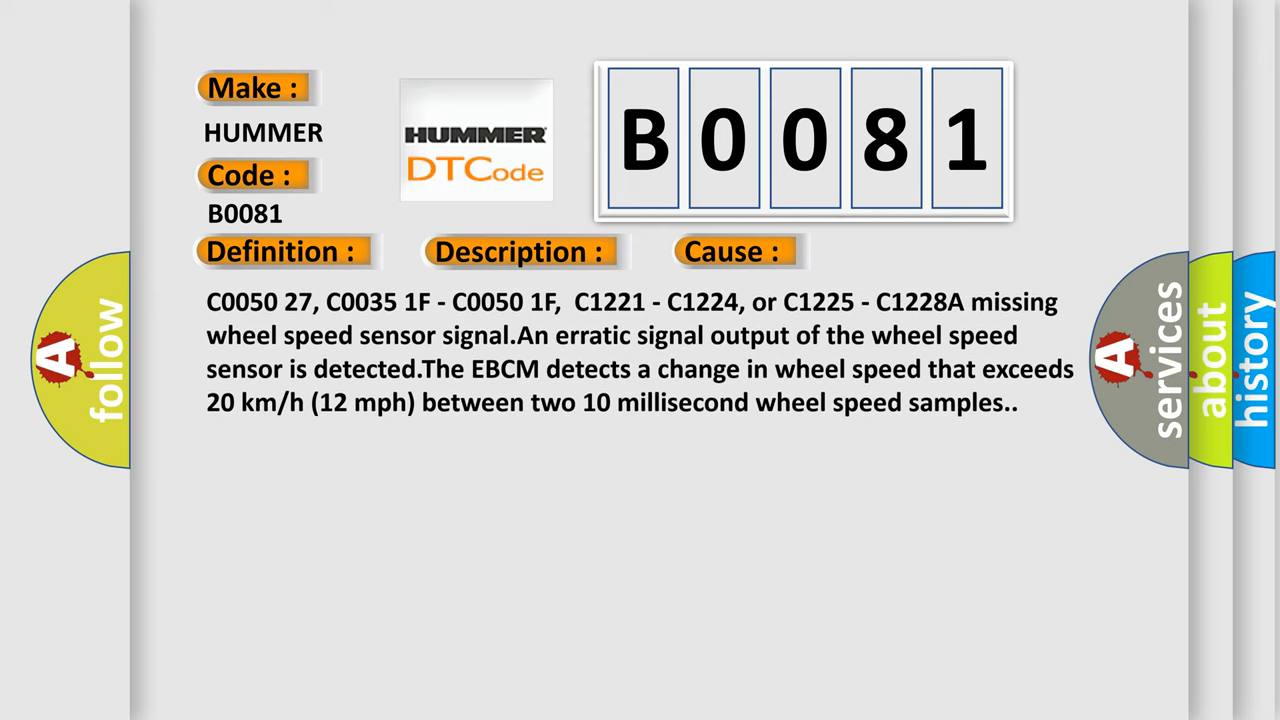